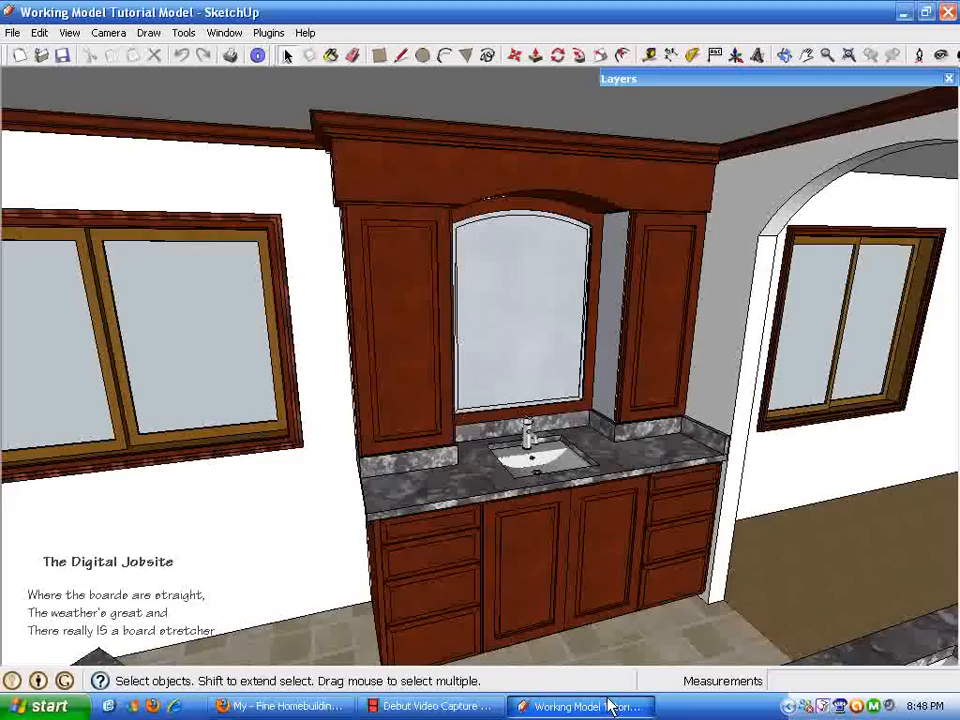
mouse_move(620, 624)
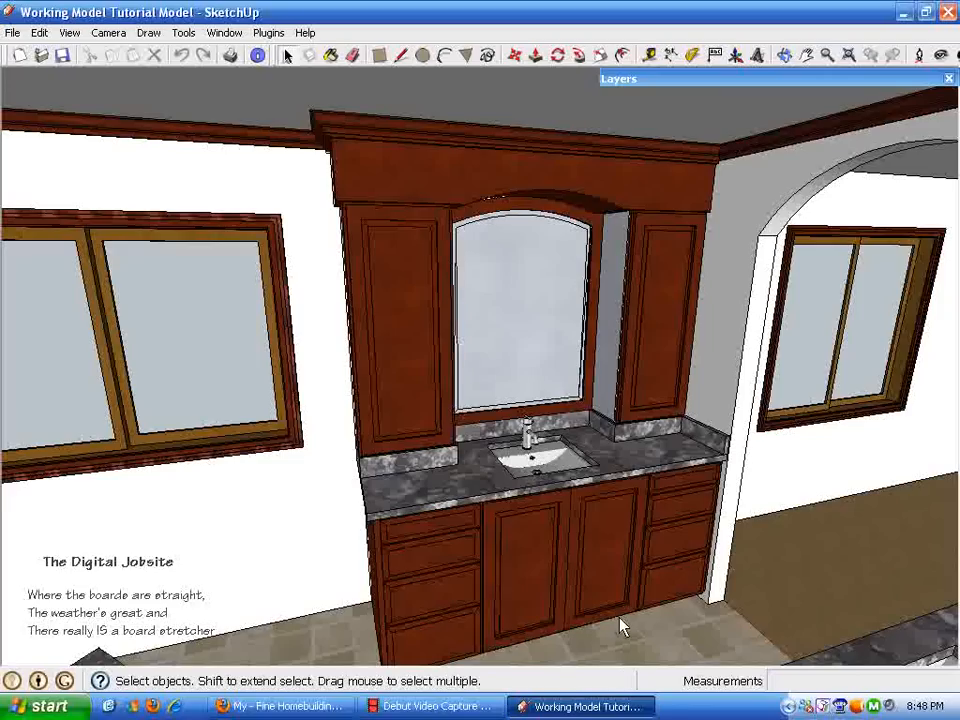
mouse_move(576, 160)
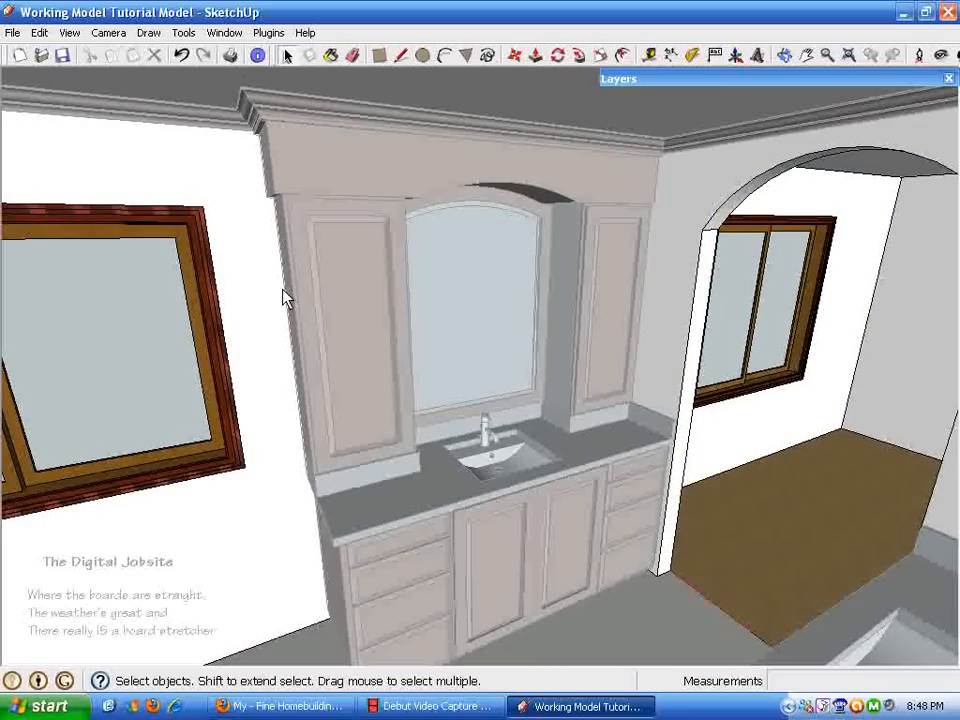
mouse_move(290, 328)
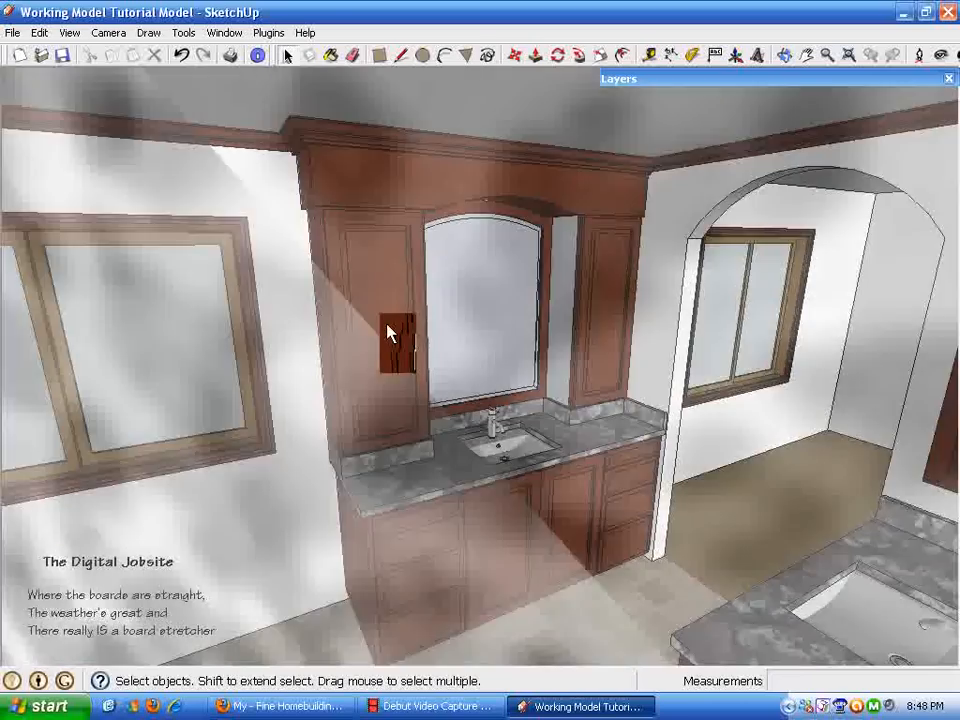
Step: Orbit around both vanities to inspect the left tower cabinet from the side and front
drag(390, 330, 436, 308)
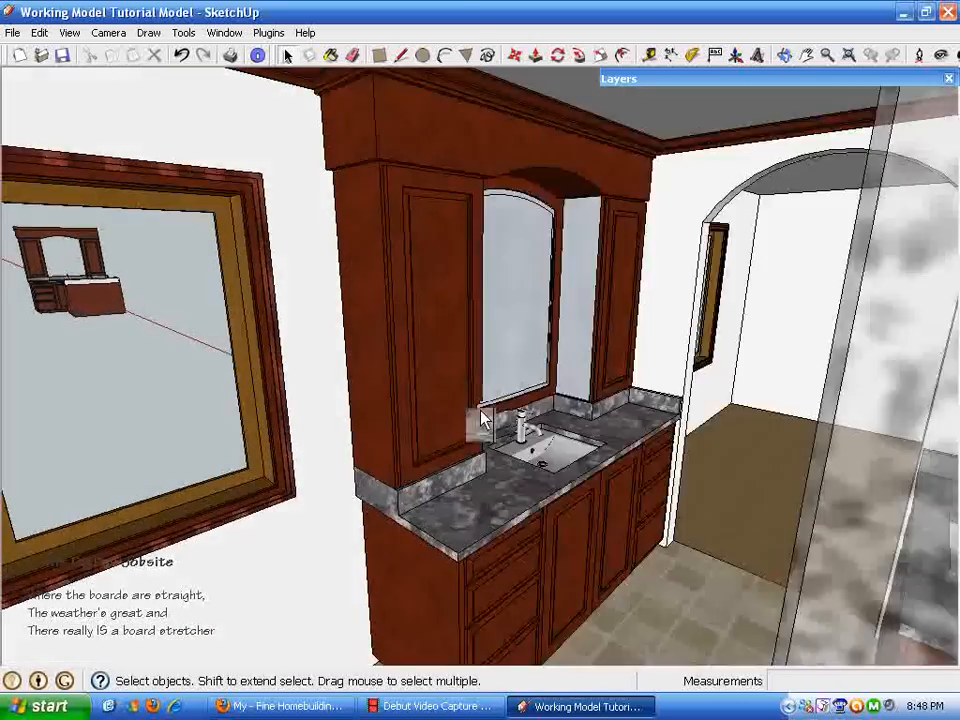
drag(500, 420, 400, 320)
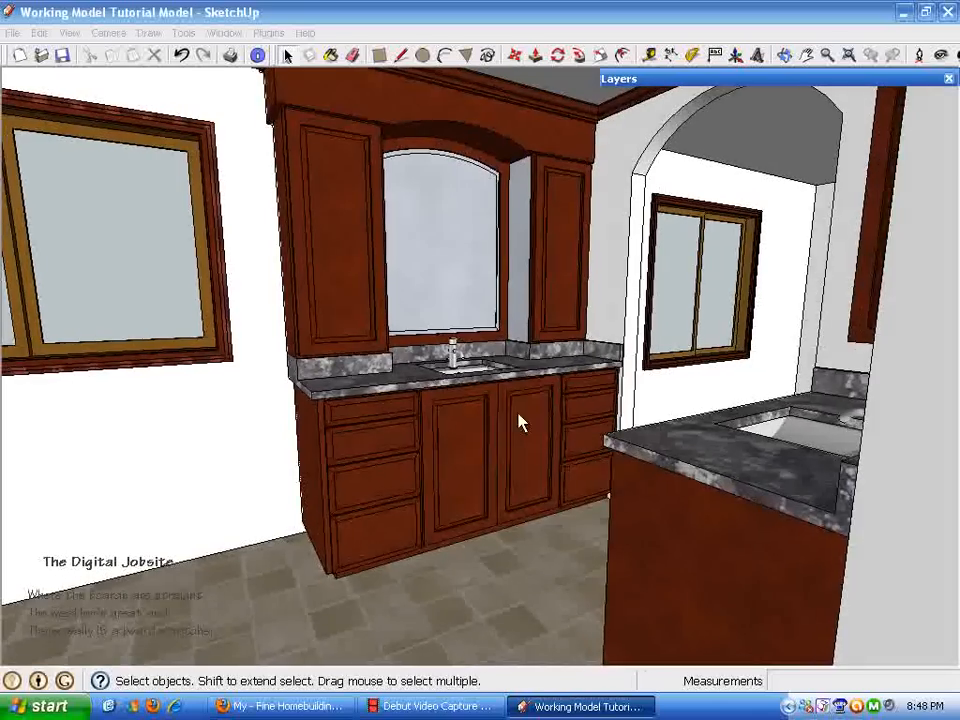
drag(520, 420, 436, 336)
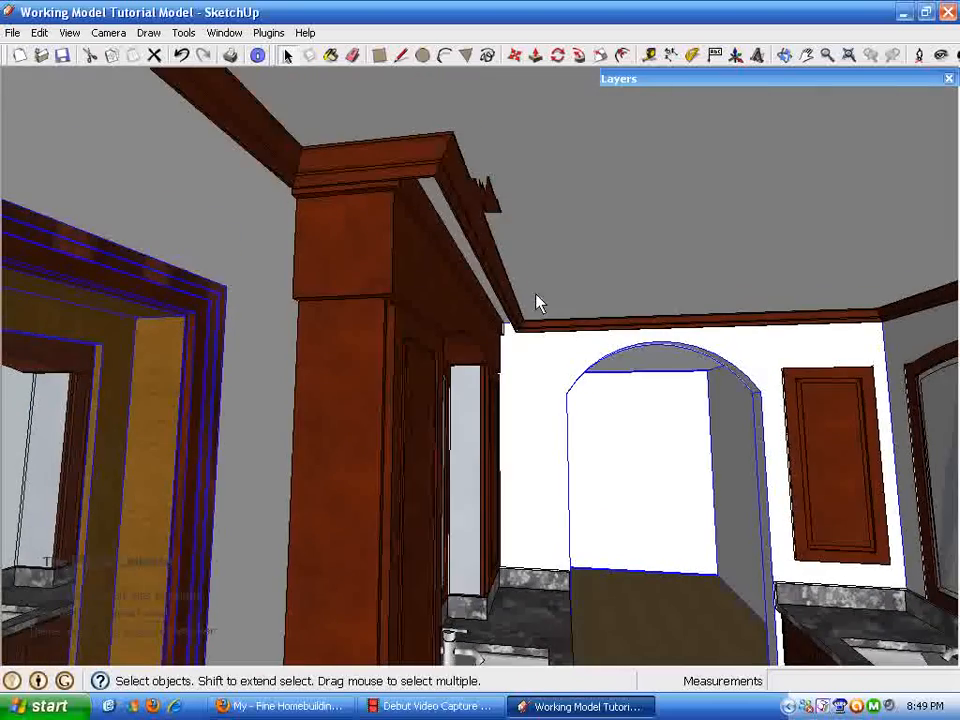
drag(540, 302, 430, 600)
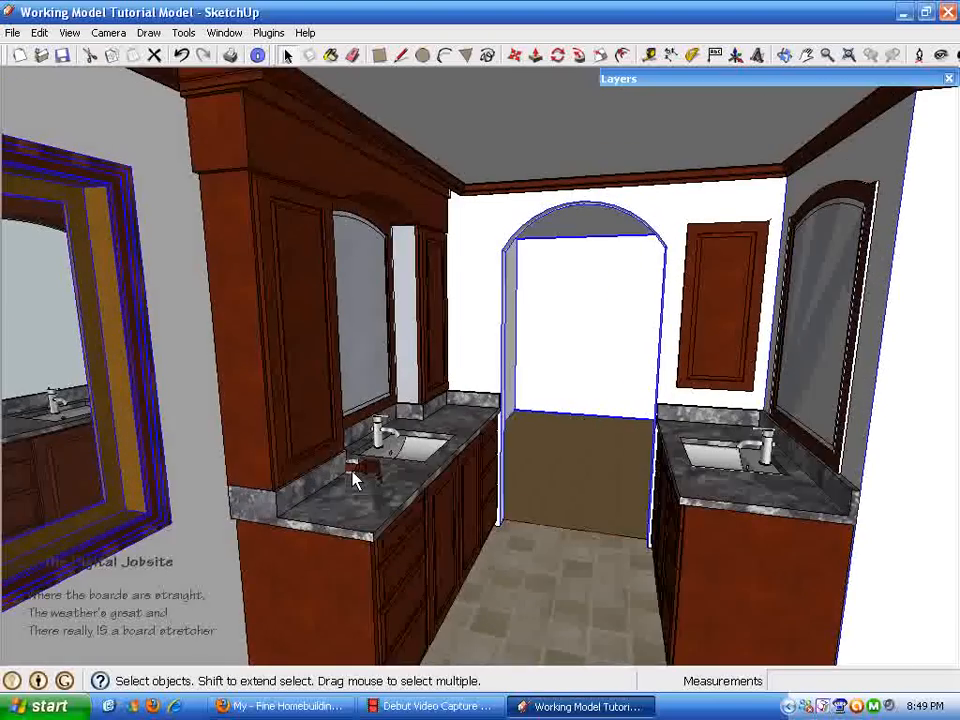
drag(356, 480, 396, 516)
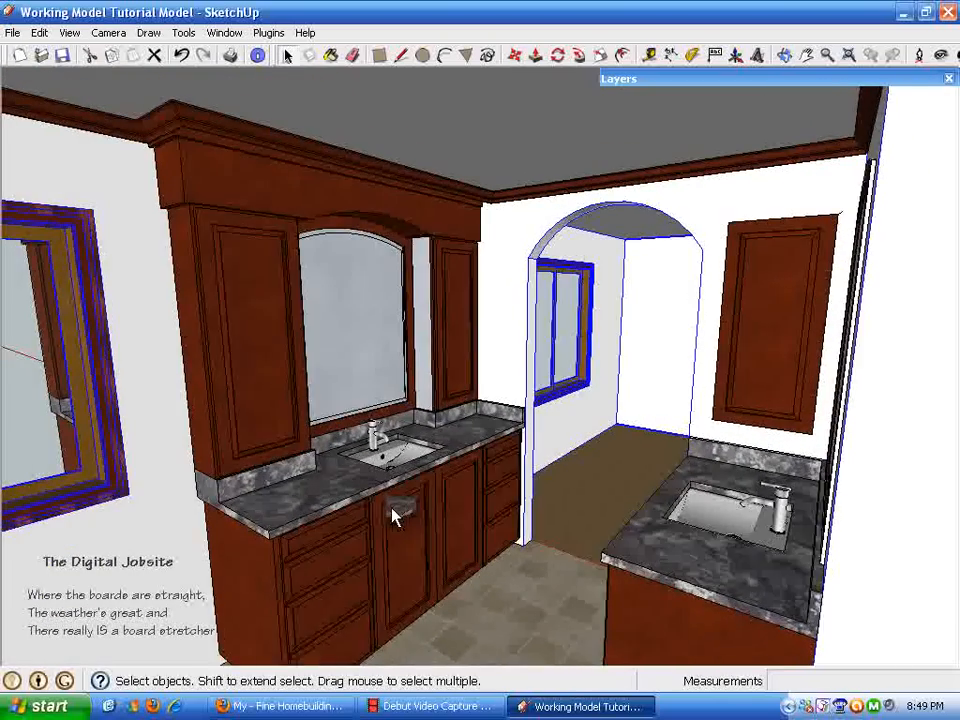
drag(392, 516, 430, 432)
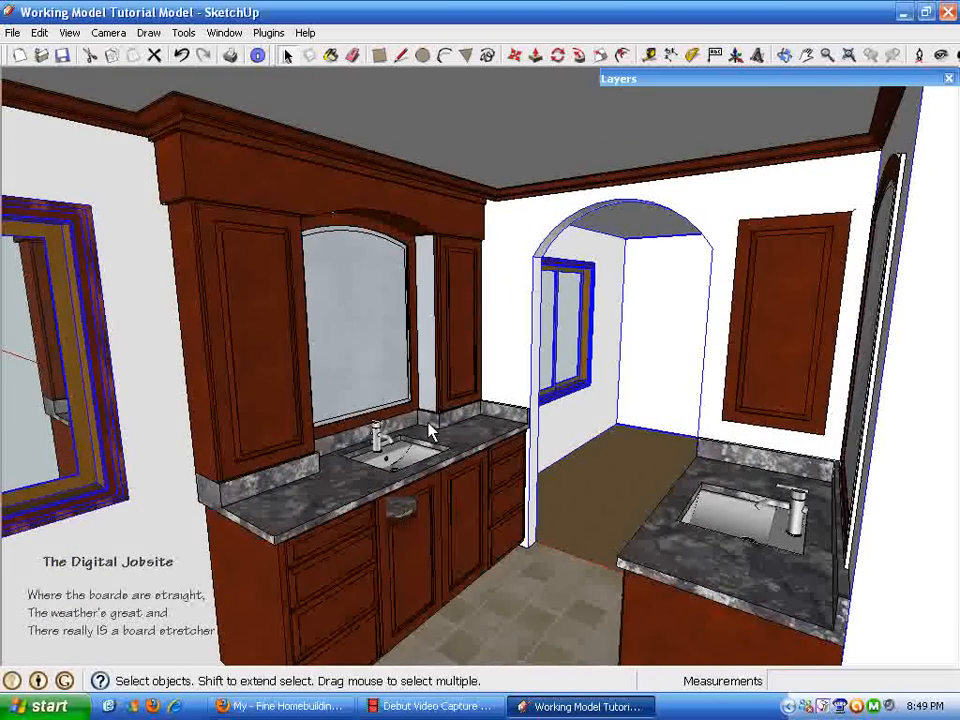
Step: Orbit up the tower's side to bring its crown moulding into view
drag(430, 432, 408, 336)
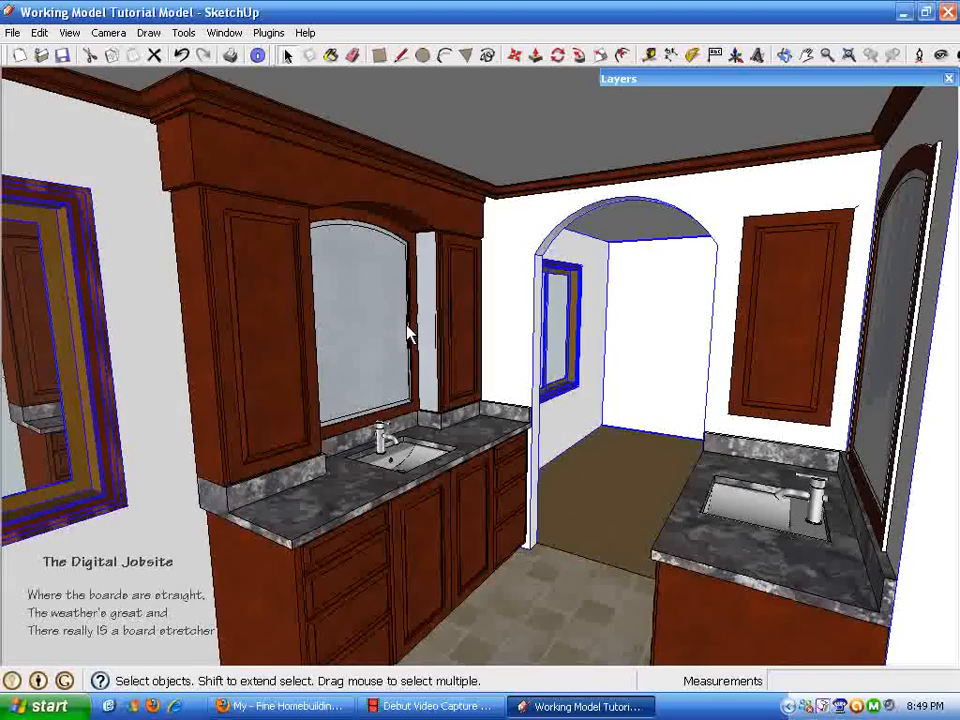
drag(408, 336, 408, 620)
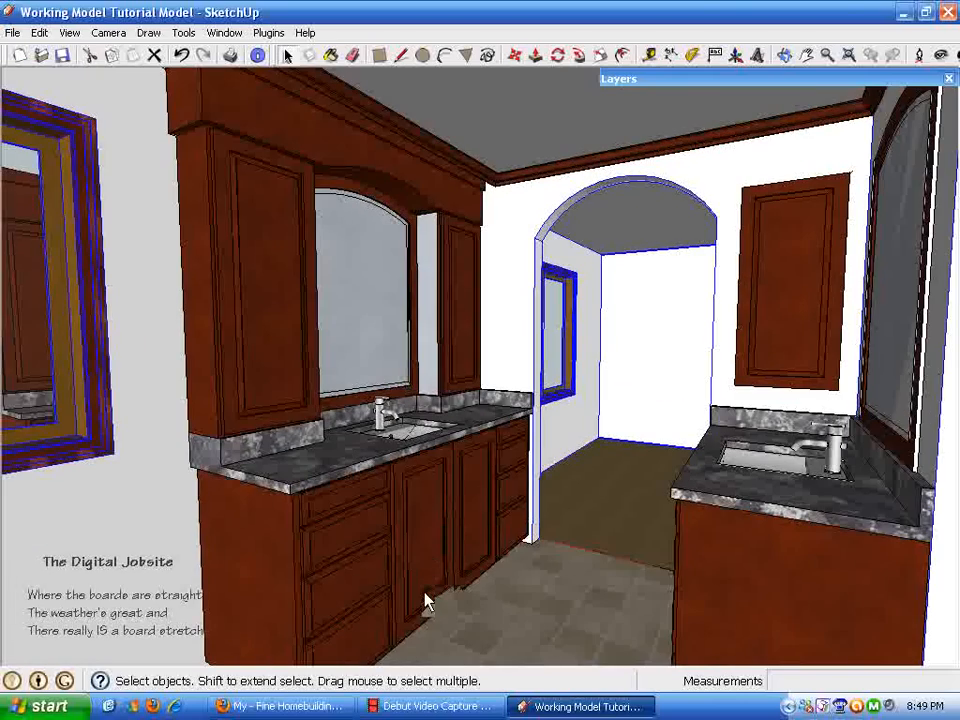
drag(424, 600, 416, 470)
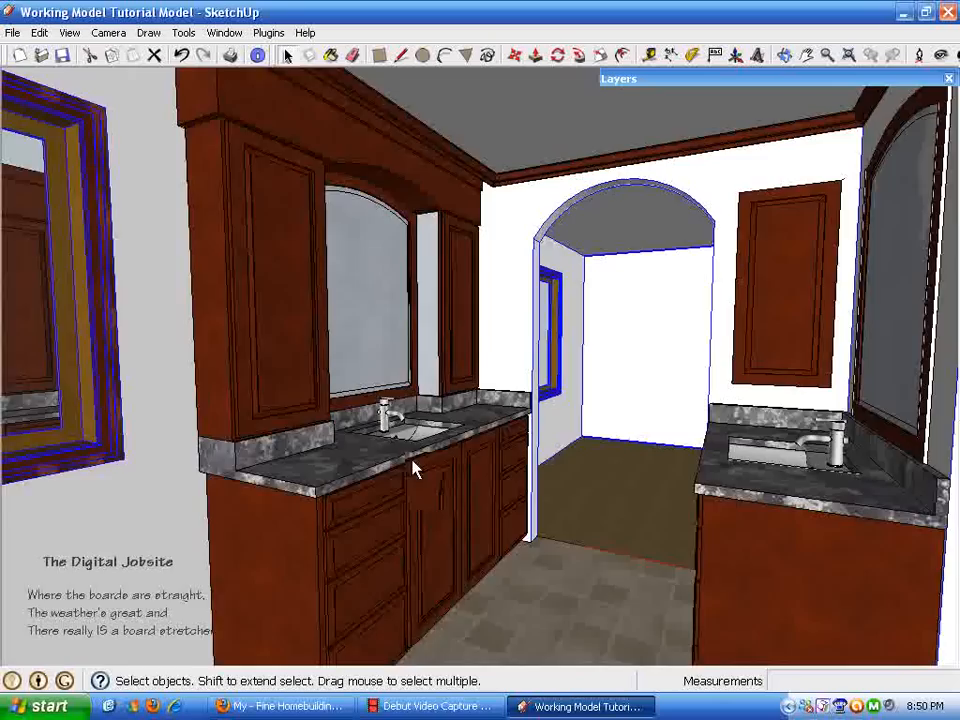
drag(416, 470, 296, 224)
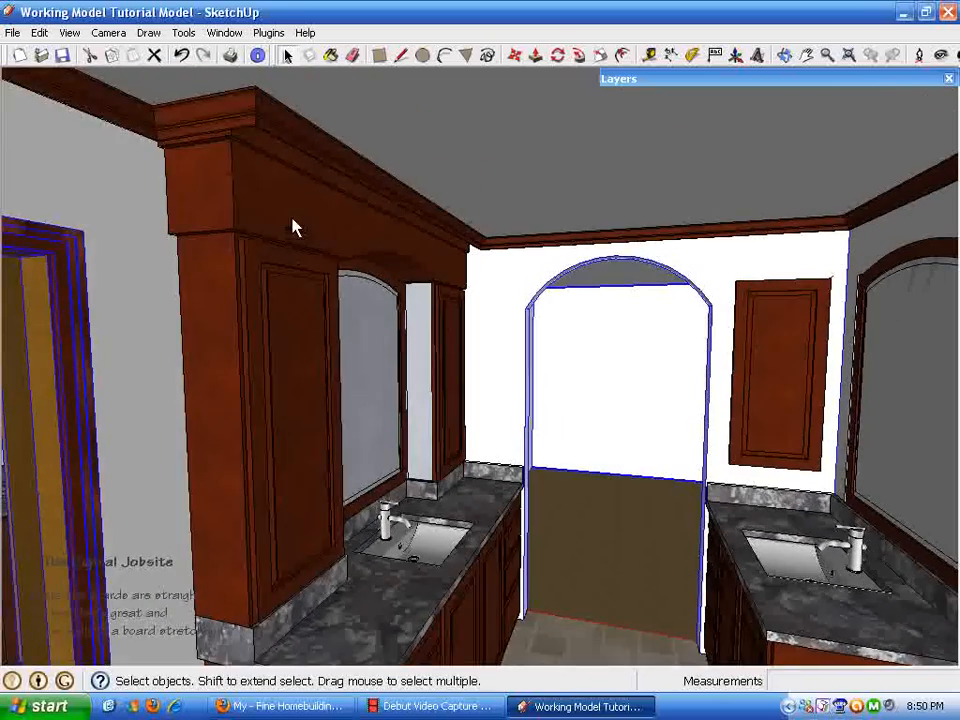
drag(296, 228, 428, 318)
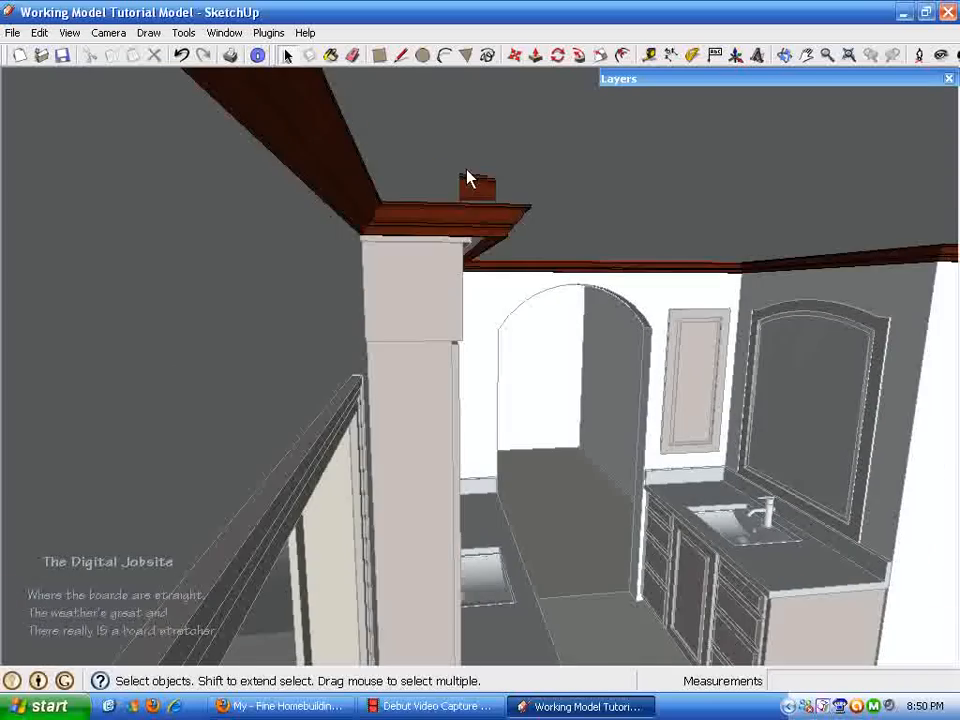
Step: Pull the crown's end face outward so it caps the moved-out tower front
drag(470, 178, 480, 396)
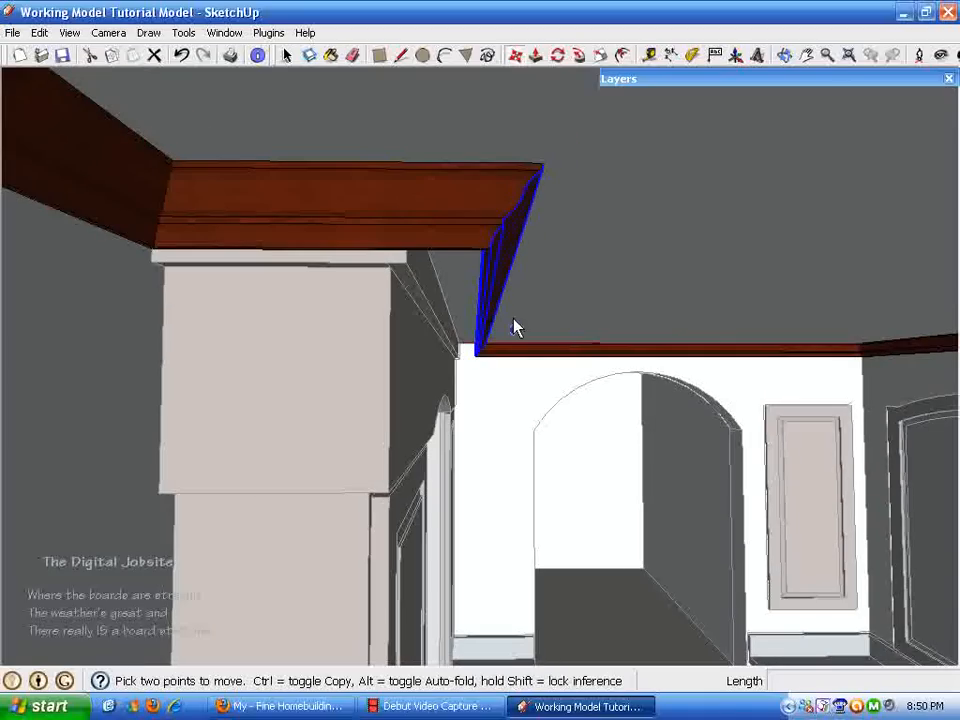
mouse_move(444, 264)
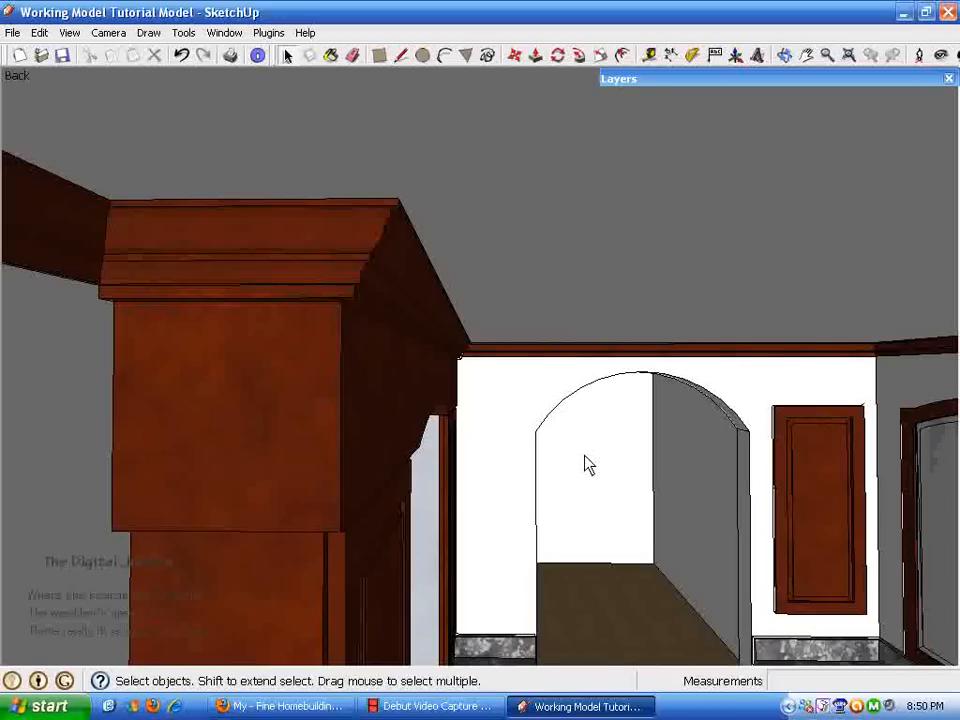
drag(588, 464, 476, 490)
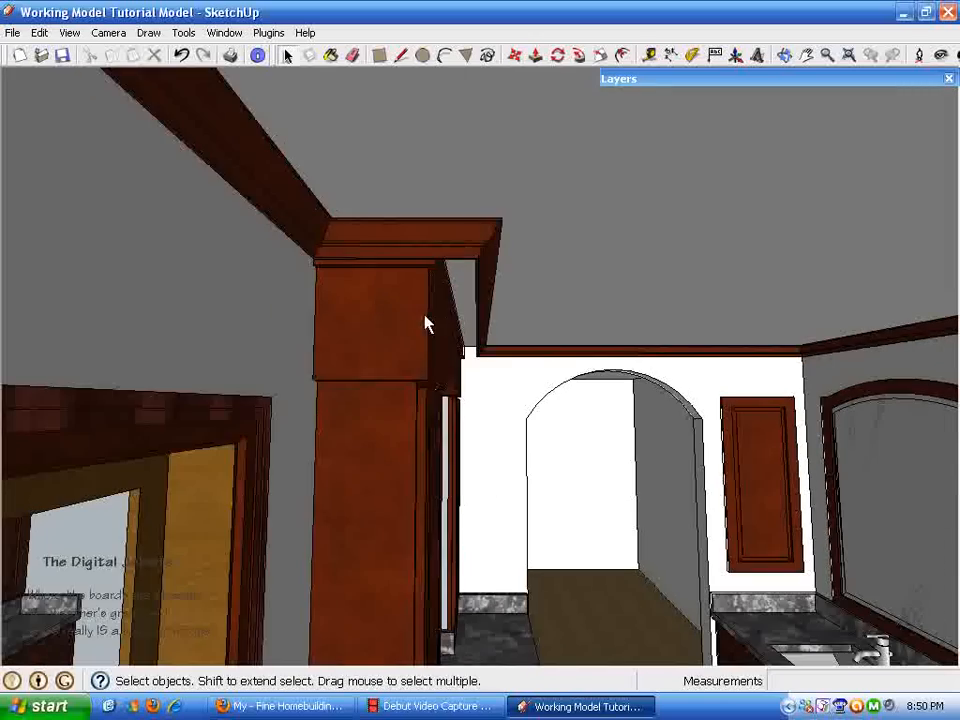
Step: Select the tower cabinet group and orbit to inspect its crown and front edge
drag(424, 324, 412, 568)
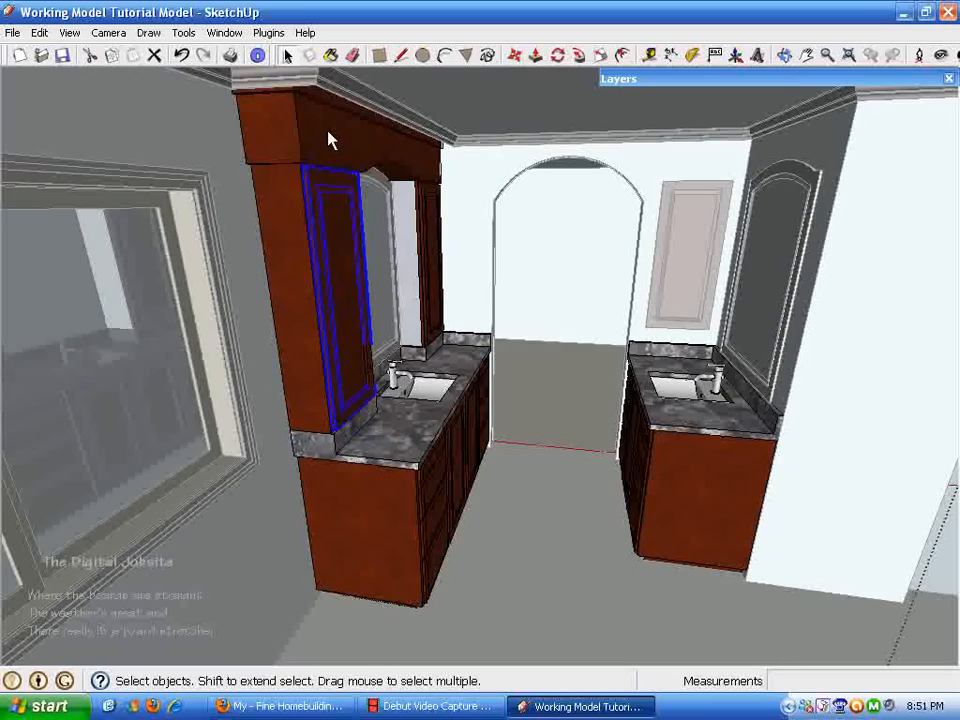
click(420, 452)
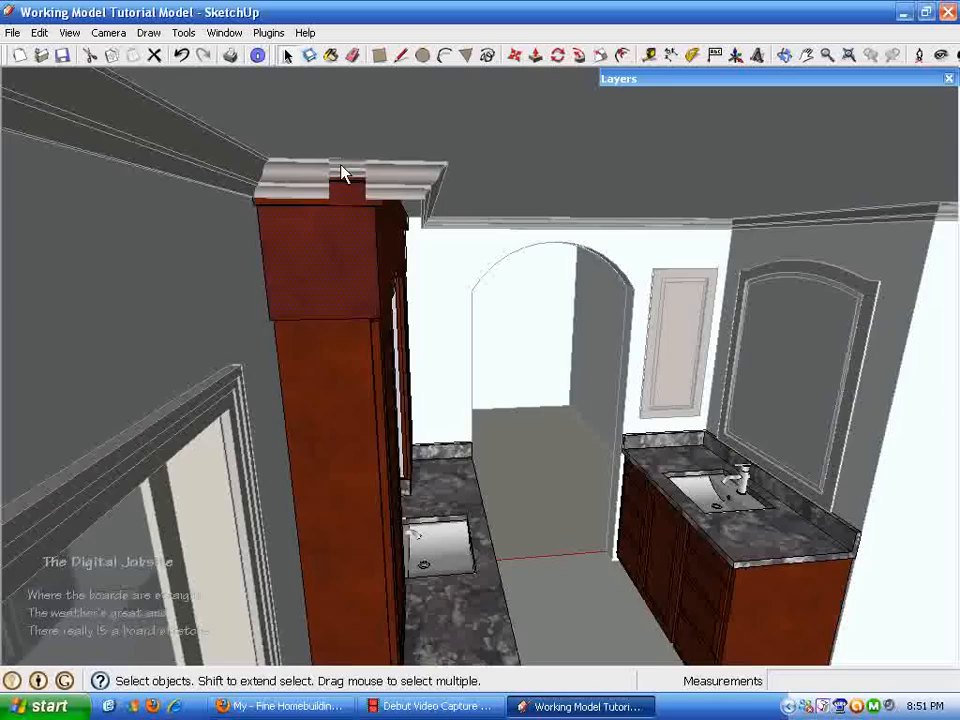
drag(344, 176, 476, 380)
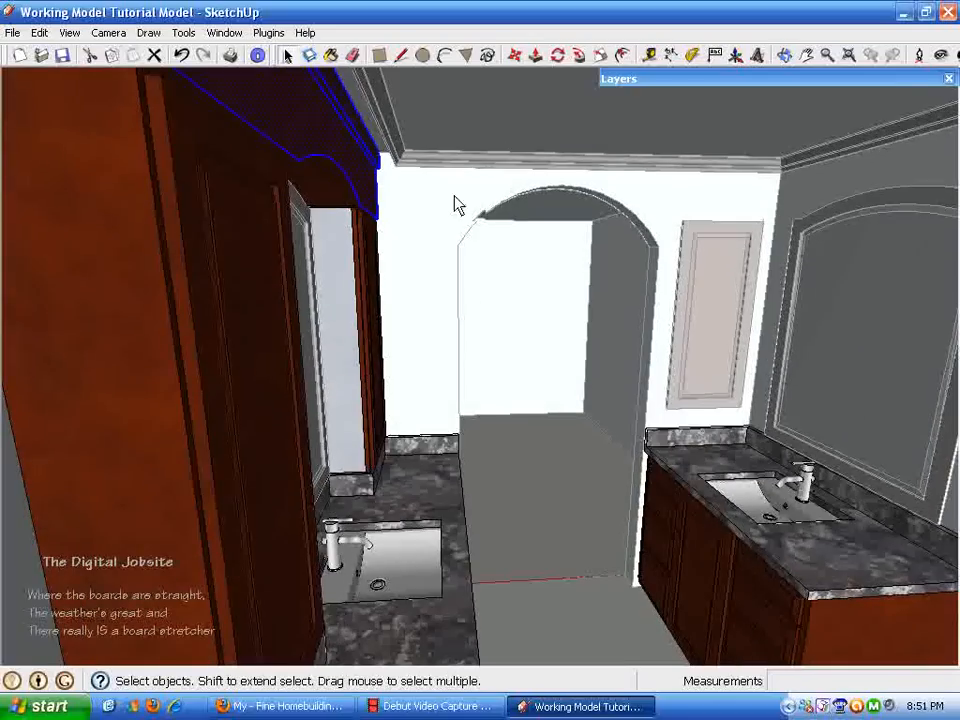
drag(456, 204, 476, 256)
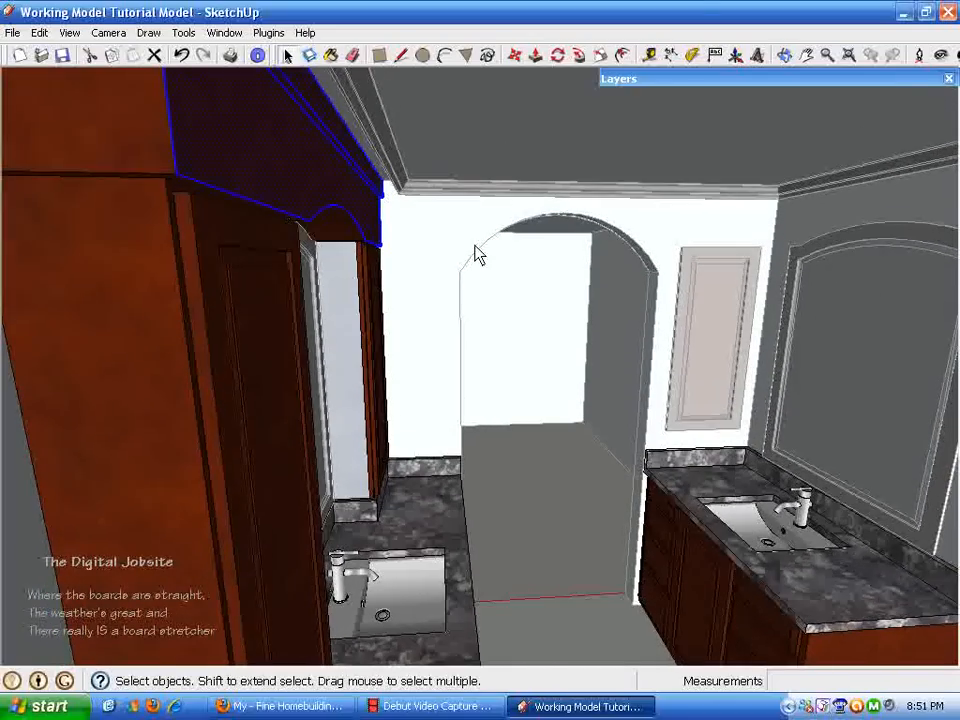
drag(476, 256, 364, 378)
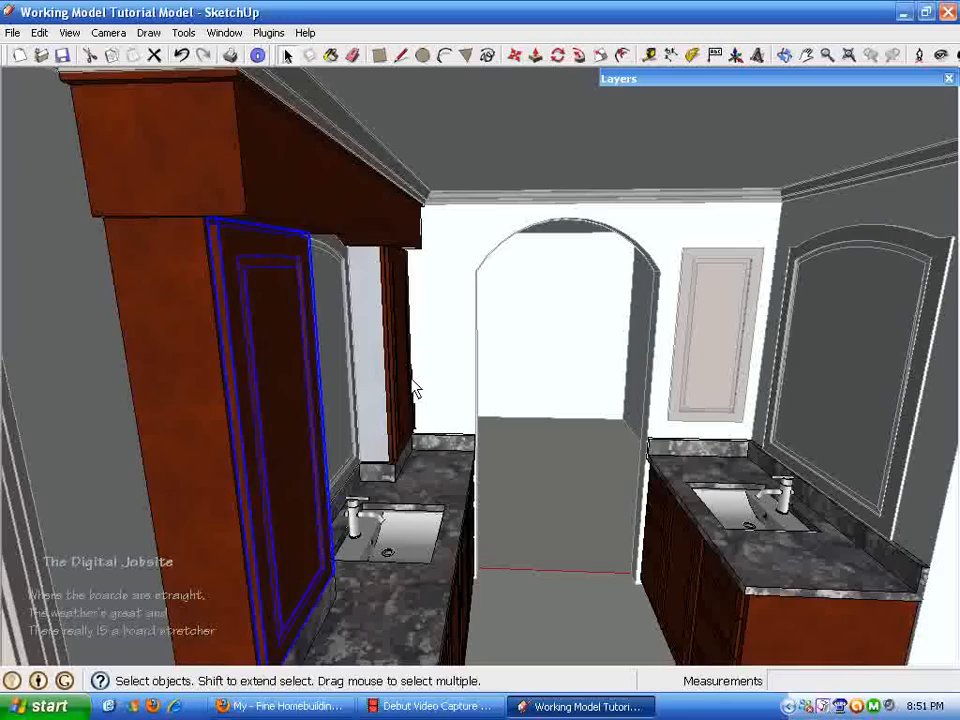
click(516, 56)
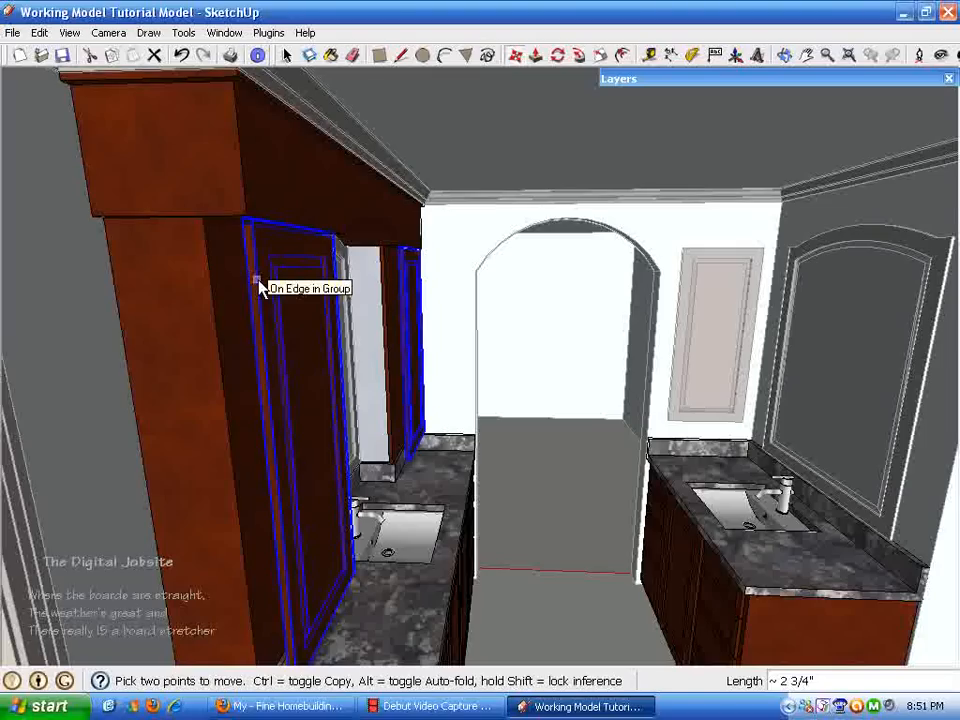
click(258, 280)
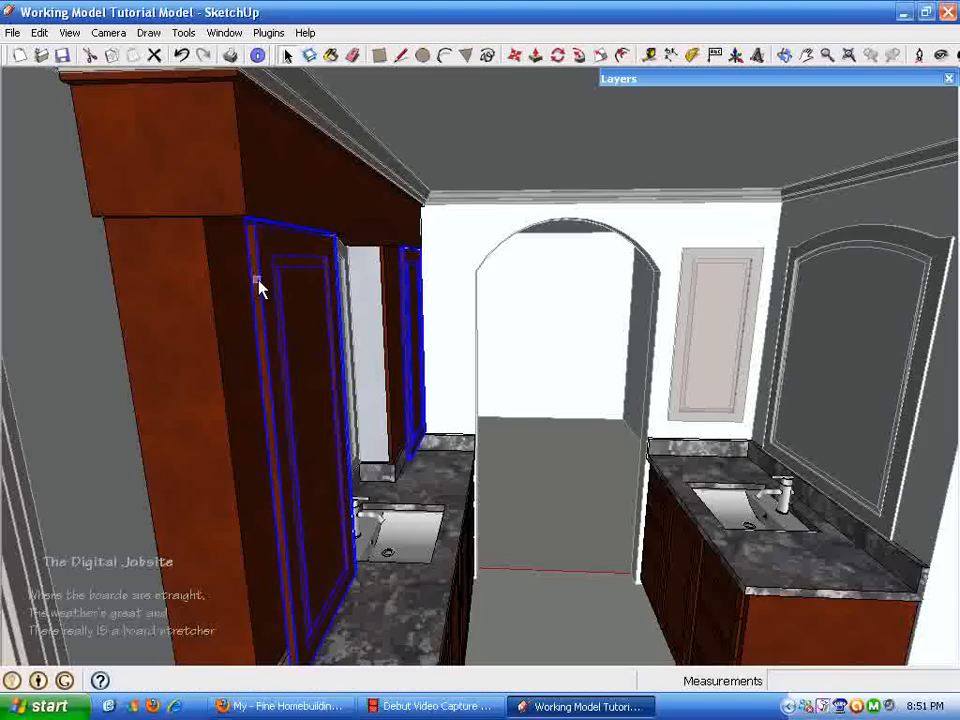
drag(258, 288, 376, 412)
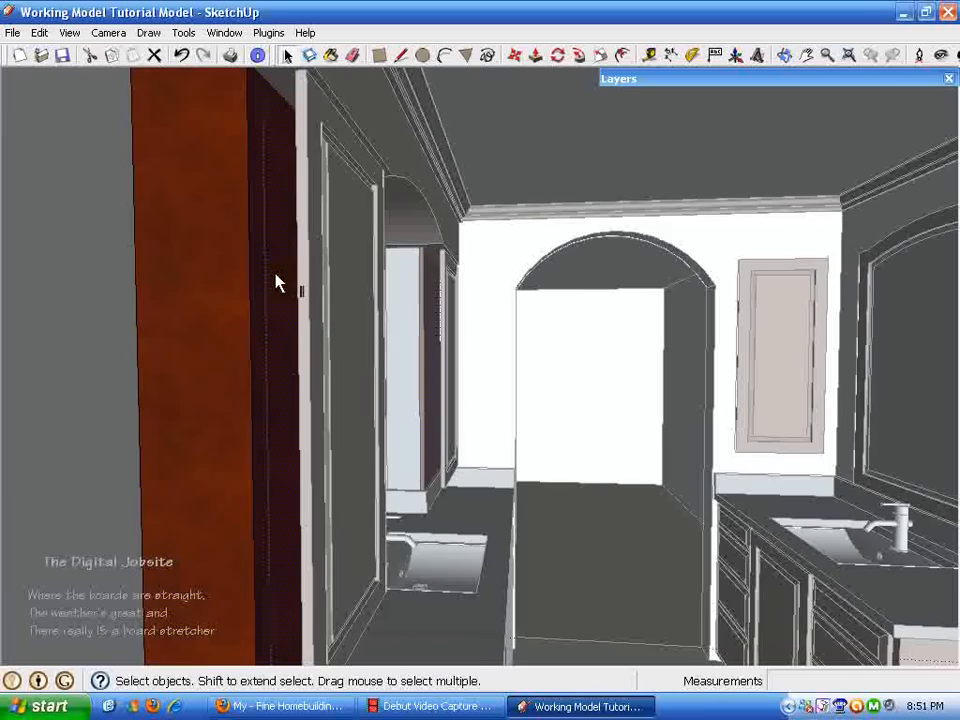
drag(280, 280, 200, 378)
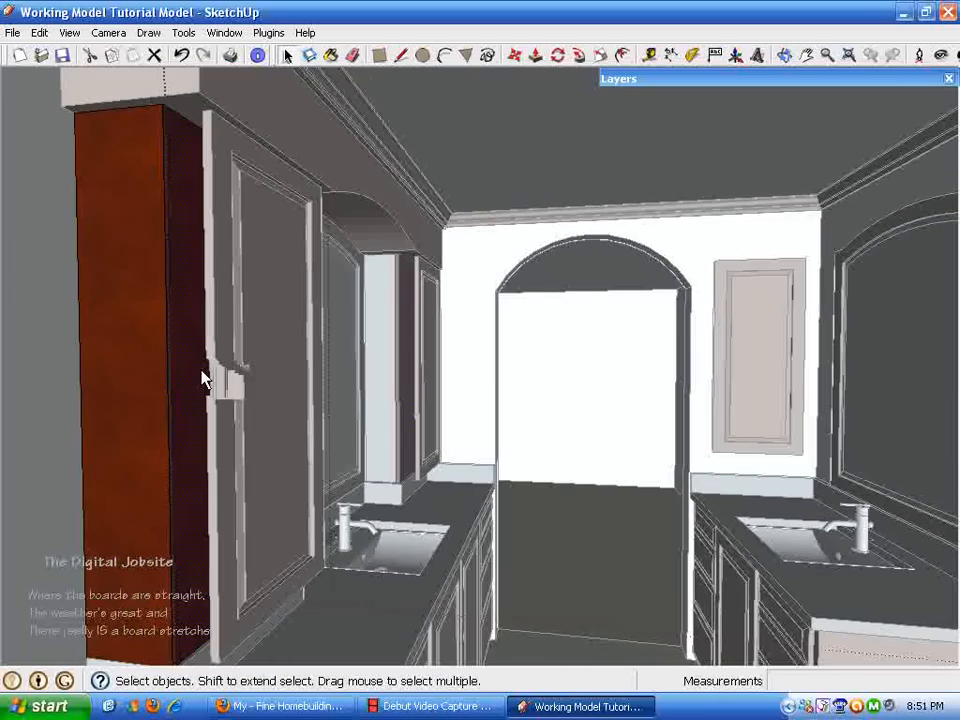
drag(204, 378, 404, 338)
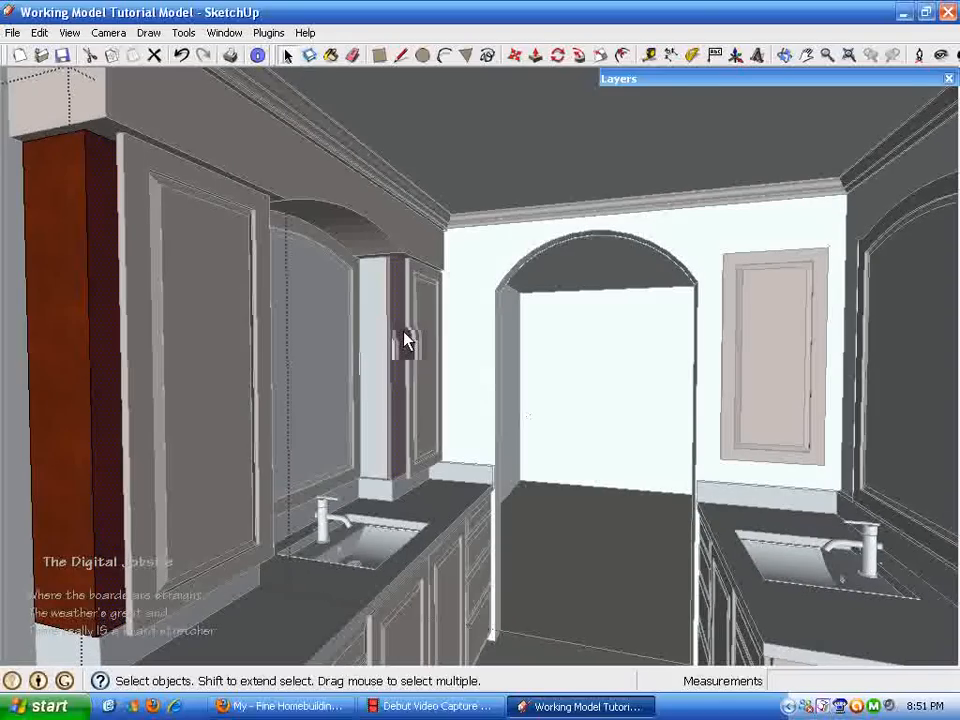
click(512, 56)
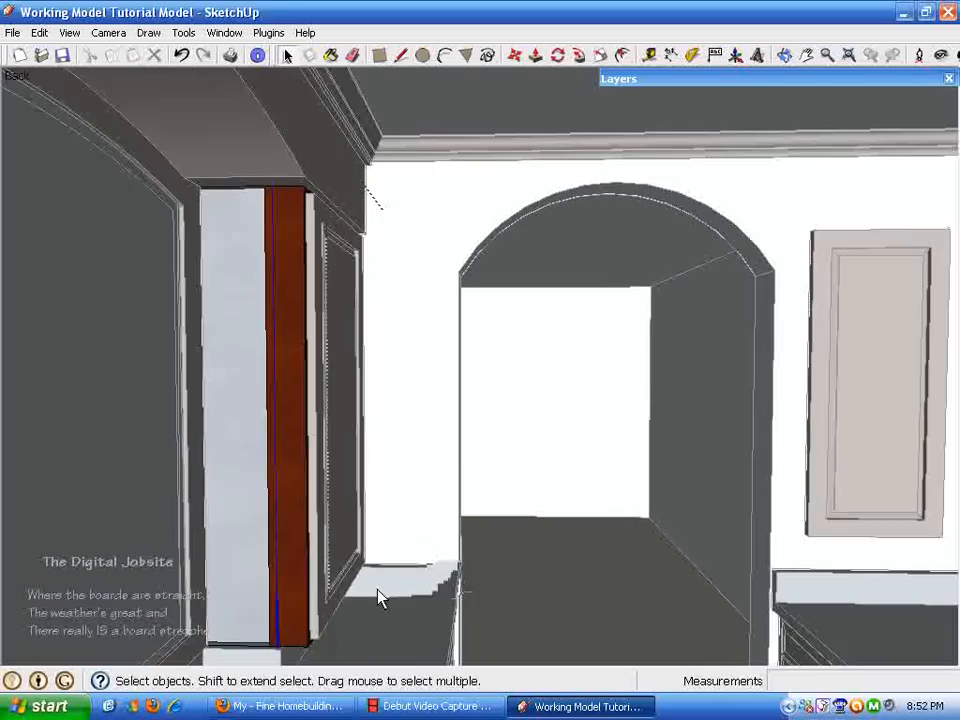
Step: Move the narrow filler panel beside the tower cabinet forward, away from the wall
drag(378, 596, 320, 336)
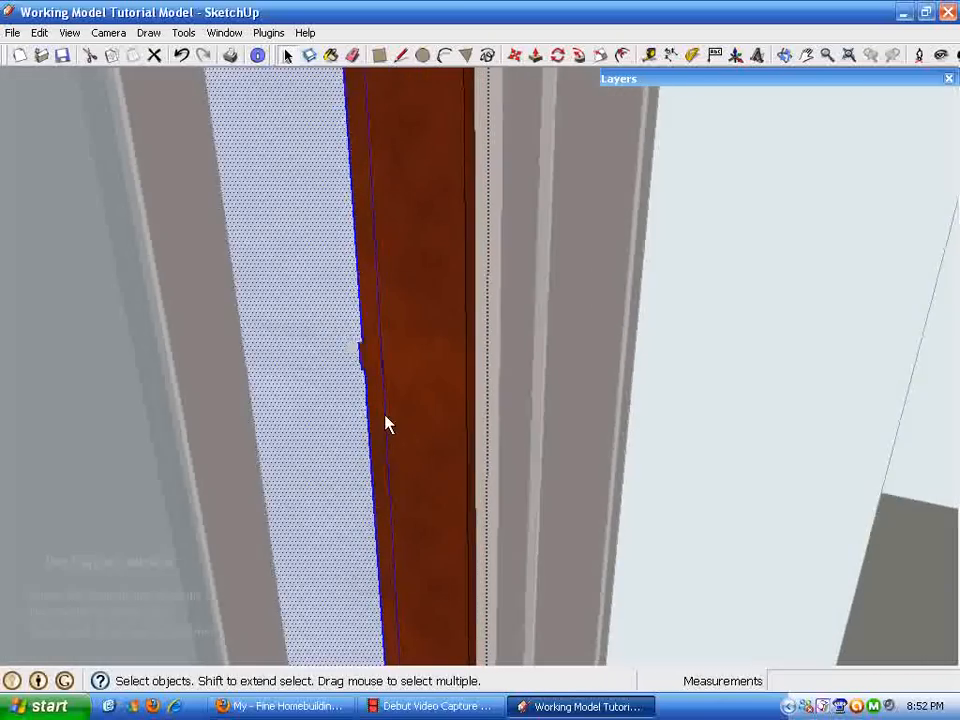
drag(388, 424, 390, 184)
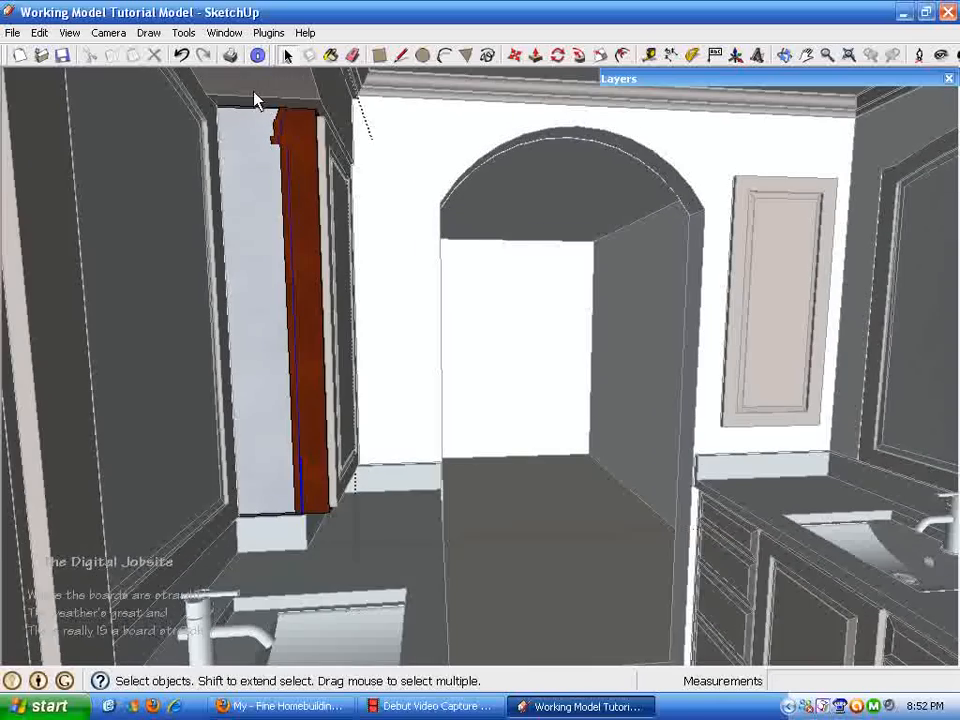
drag(256, 98, 290, 496)
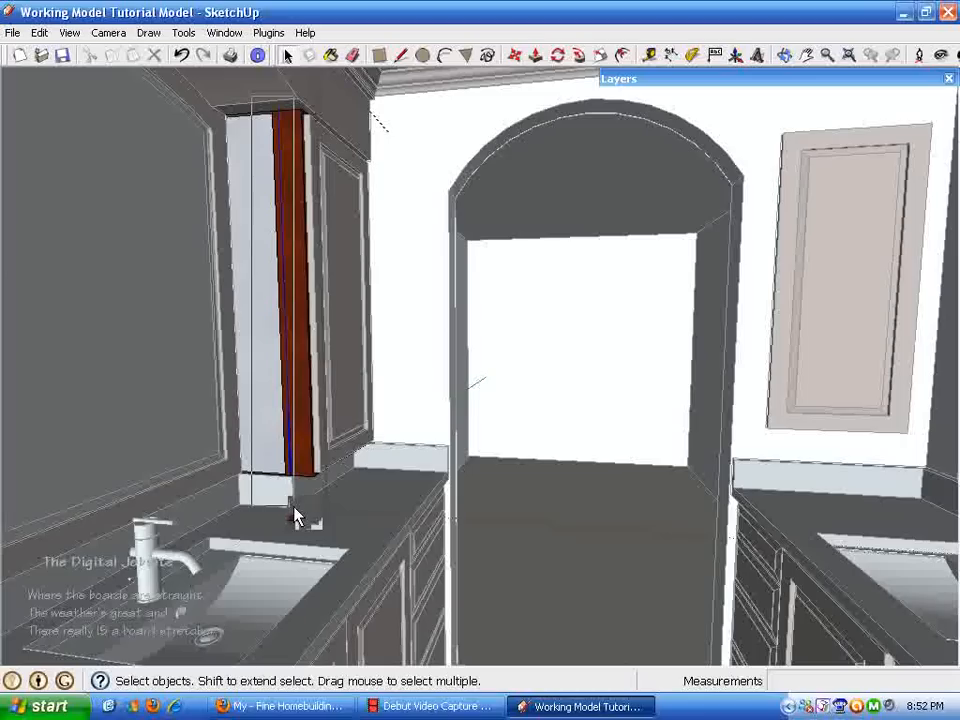
click(290, 300)
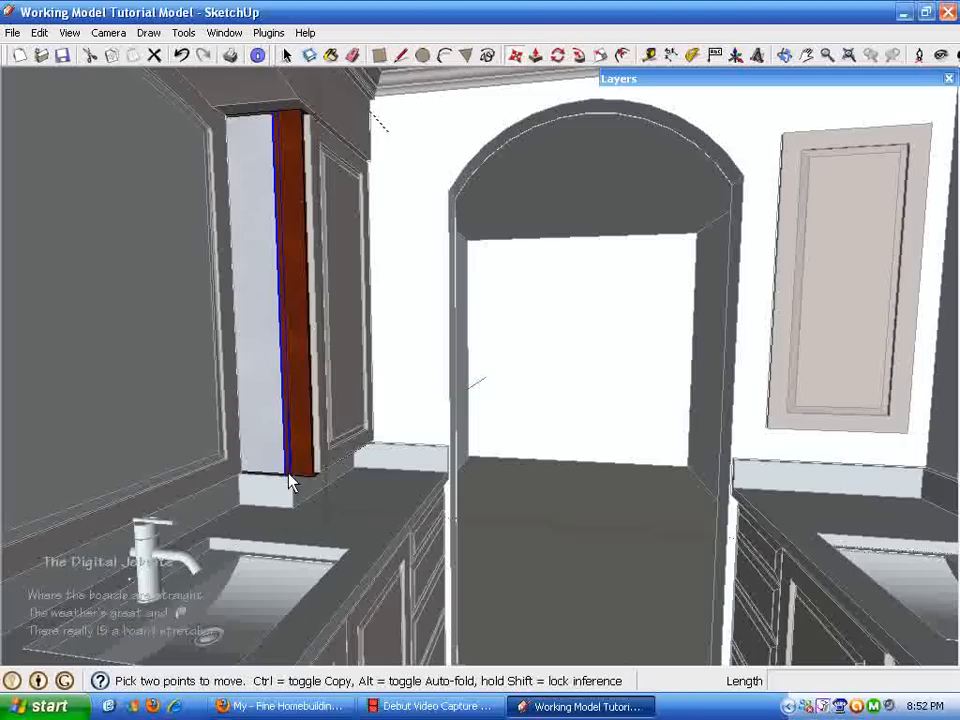
drag(290, 480, 420, 490)
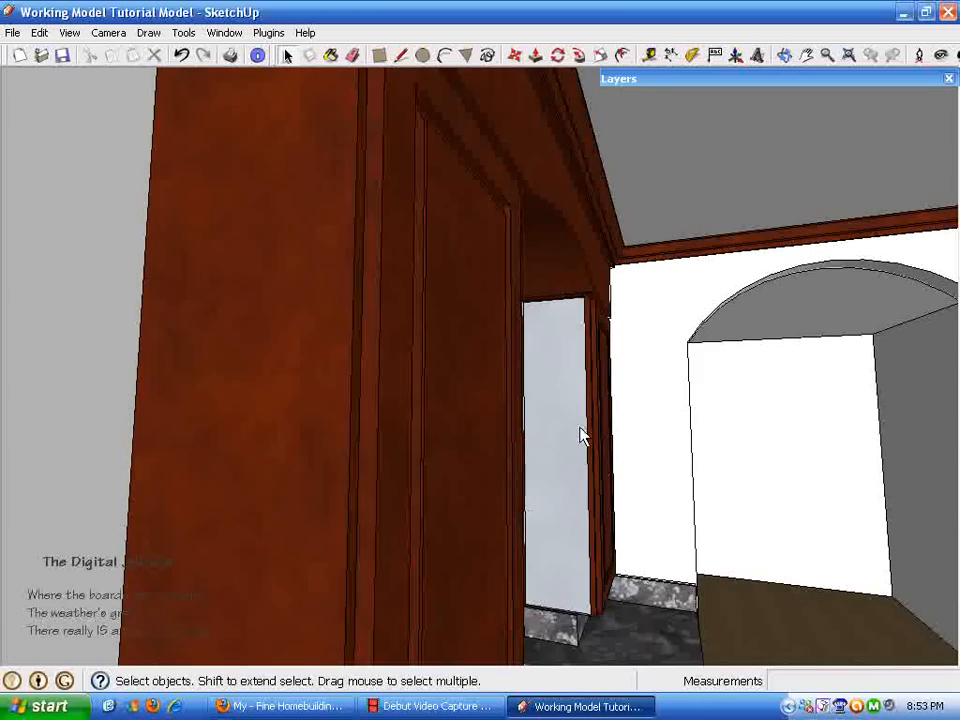
drag(584, 436, 490, 308)
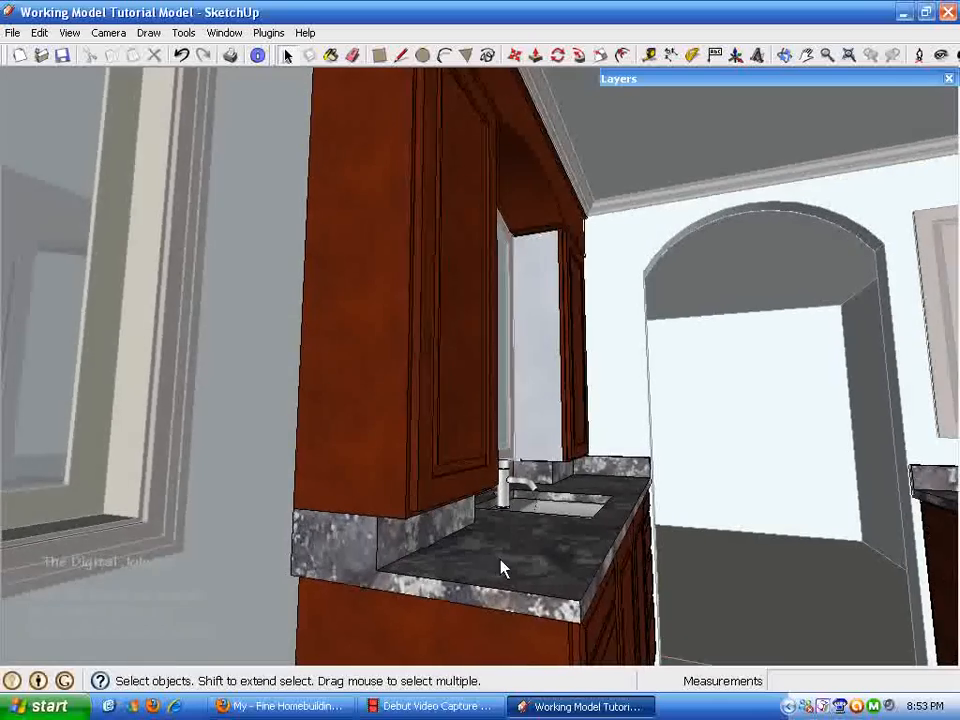
drag(504, 568, 444, 618)
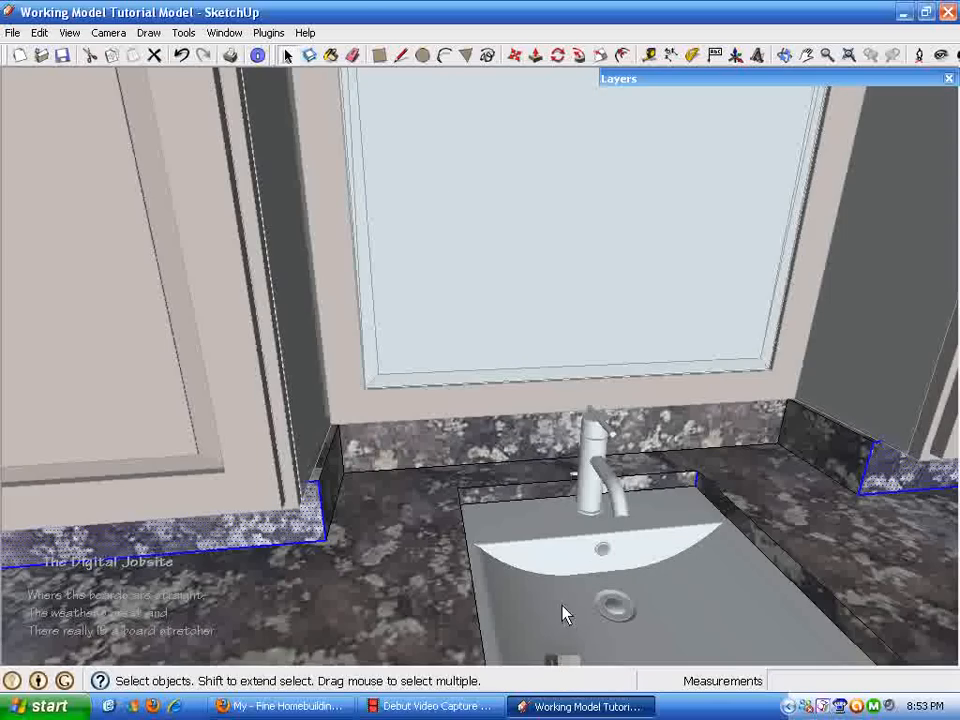
mouse_move(704, 492)
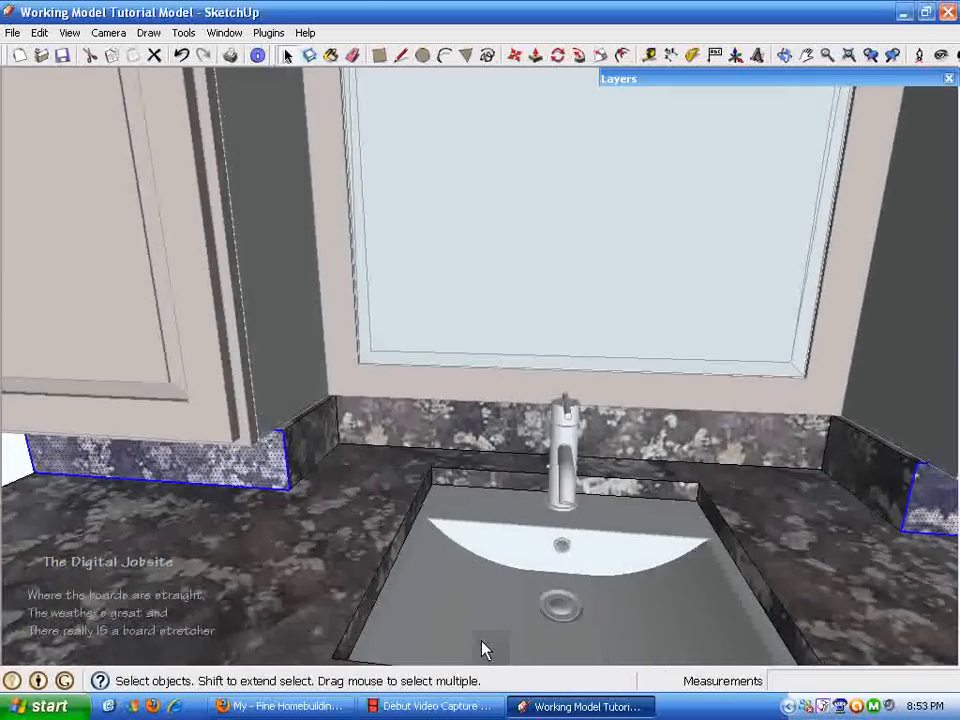
Step: Move the countertop's side backsplash pieces forward along the axis
drag(486, 648, 584, 464)
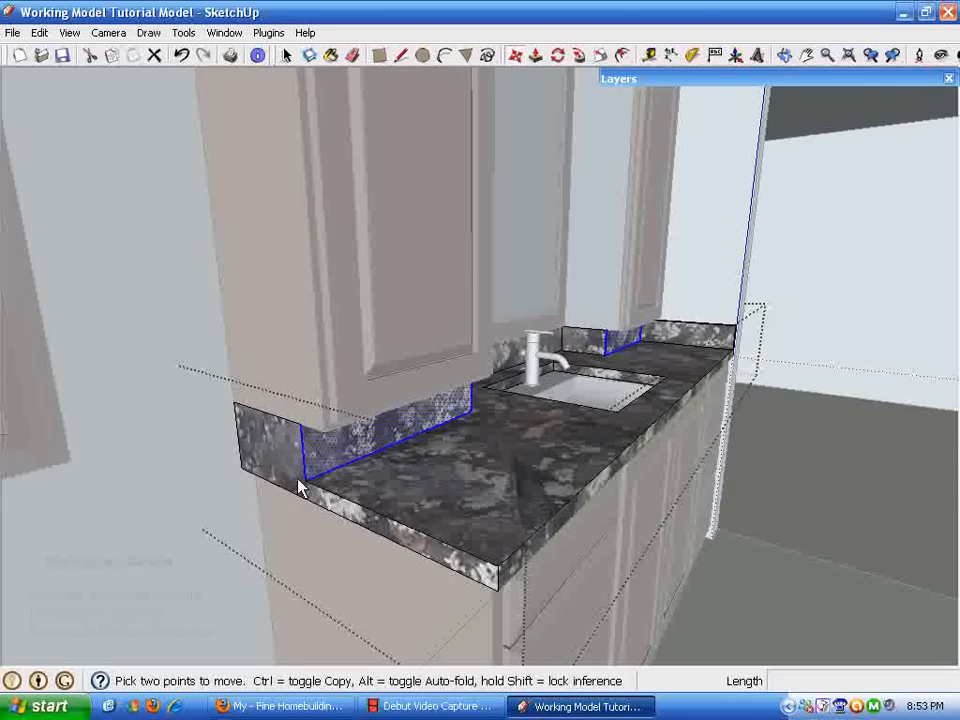
drag(304, 488, 398, 558)
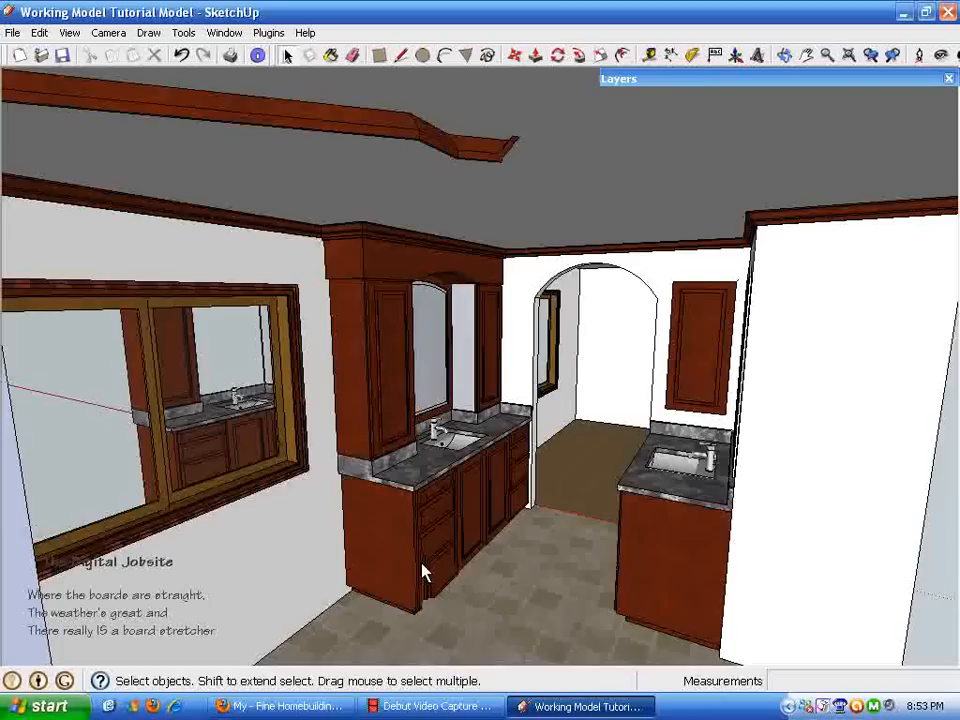
click(516, 56)
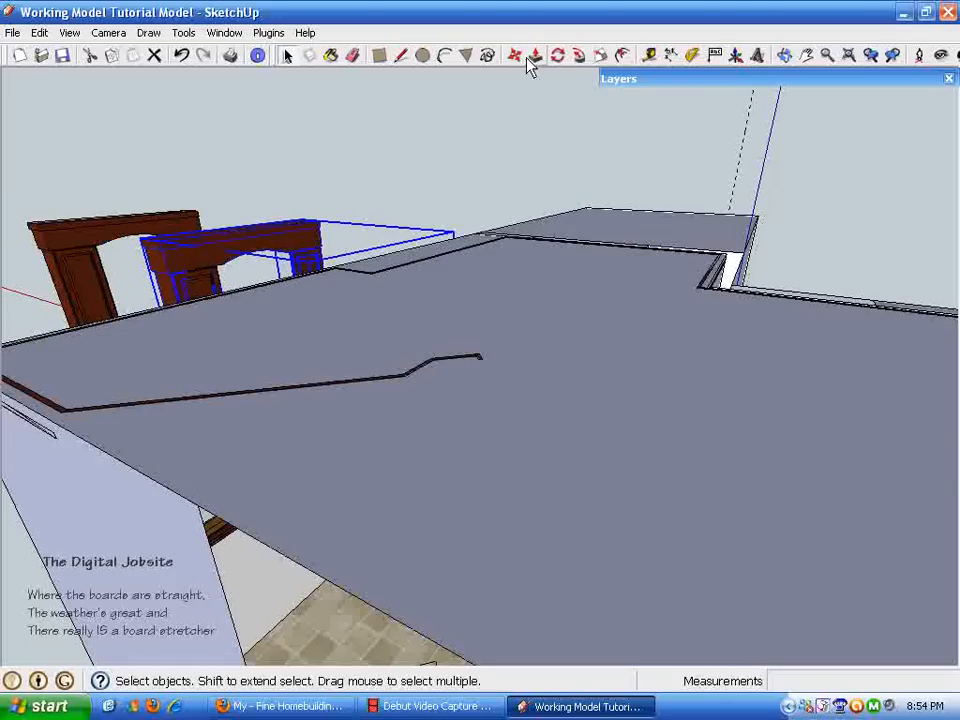
click(514, 56)
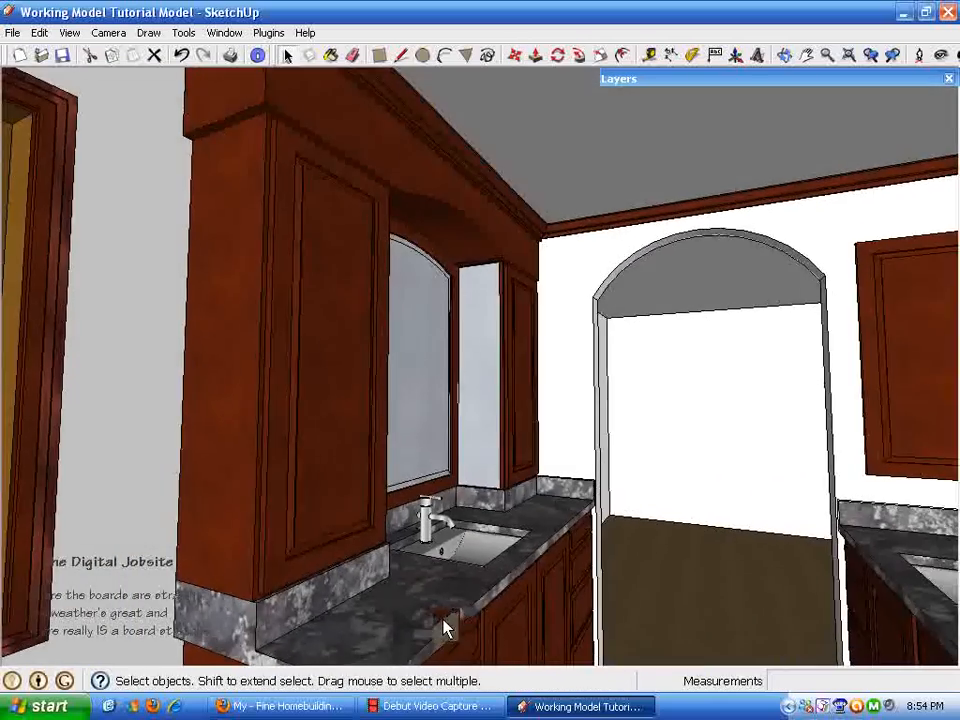
drag(444, 628, 344, 620)
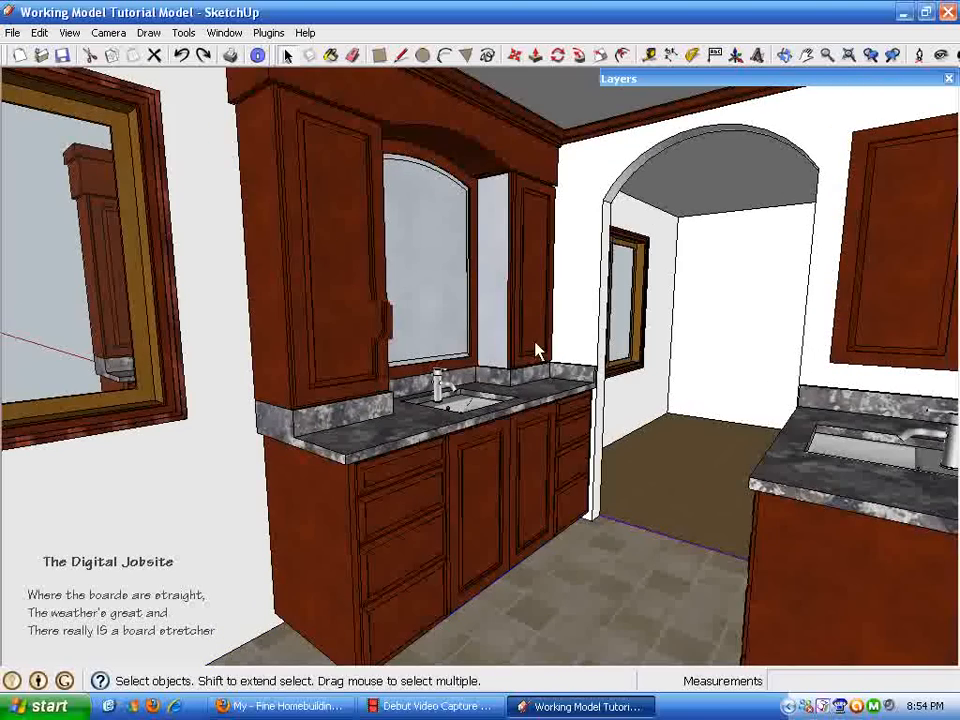
drag(536, 348, 372, 552)
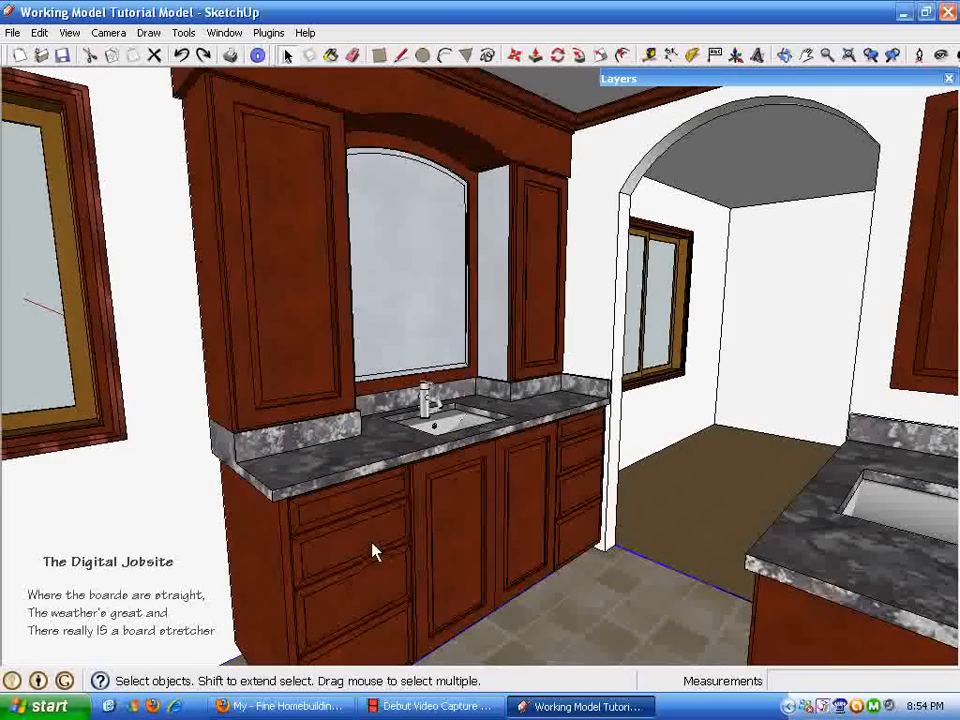
mouse_move(348, 544)
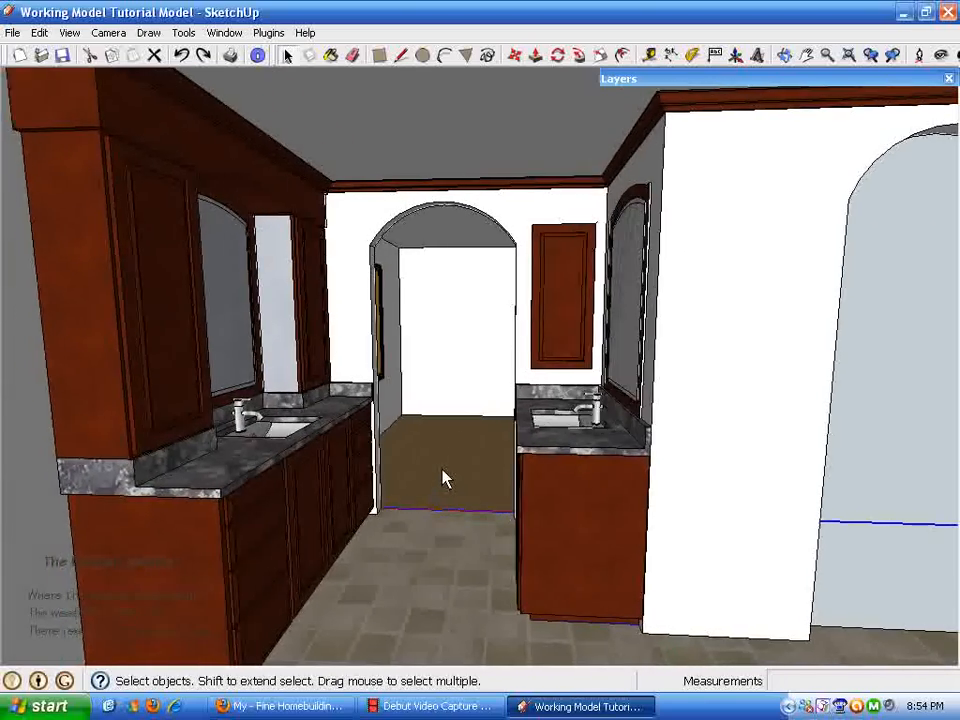
drag(444, 480, 380, 452)
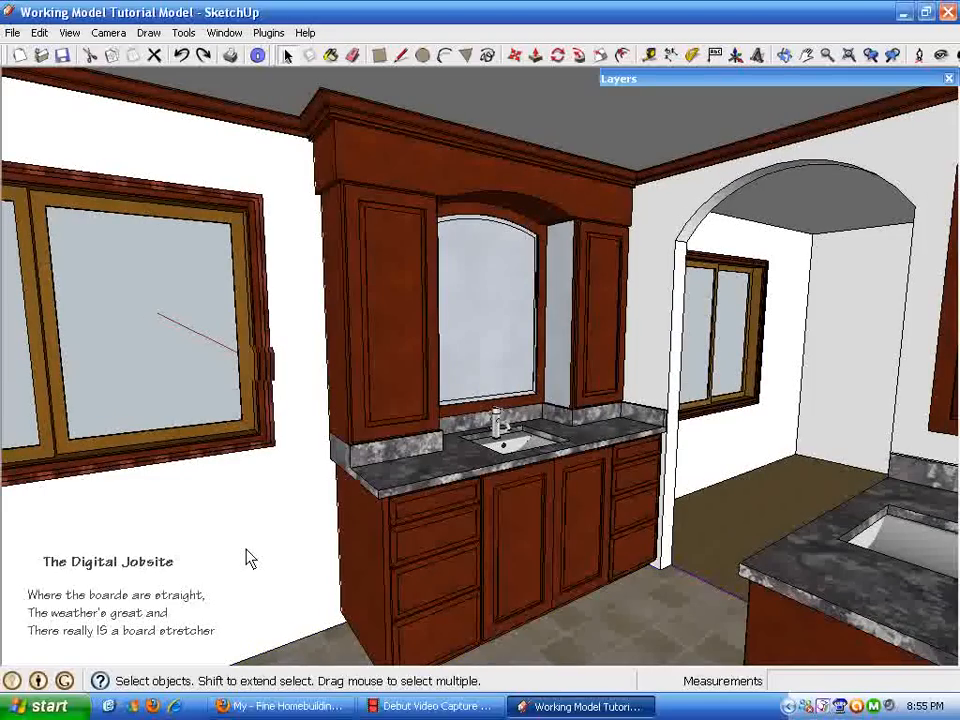
mouse_move(312, 580)
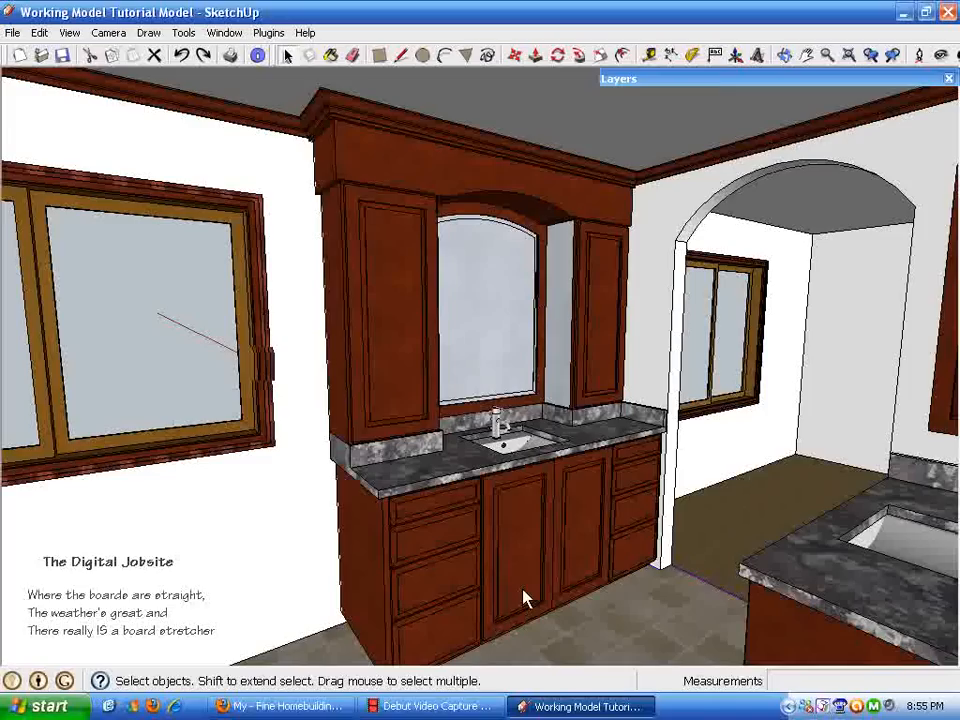
mouse_move(588, 558)
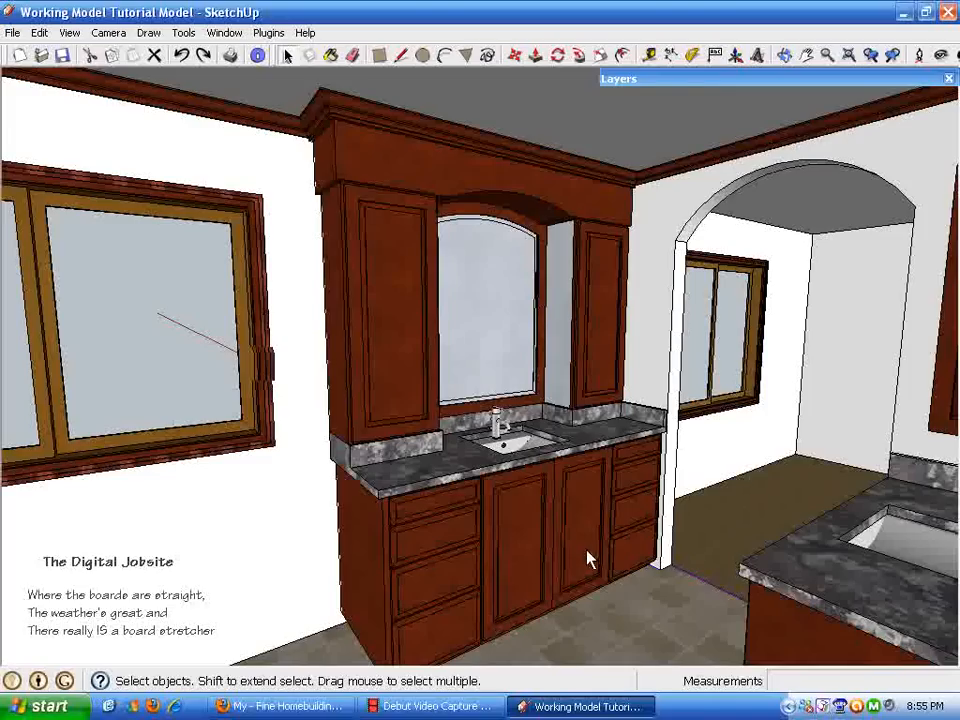